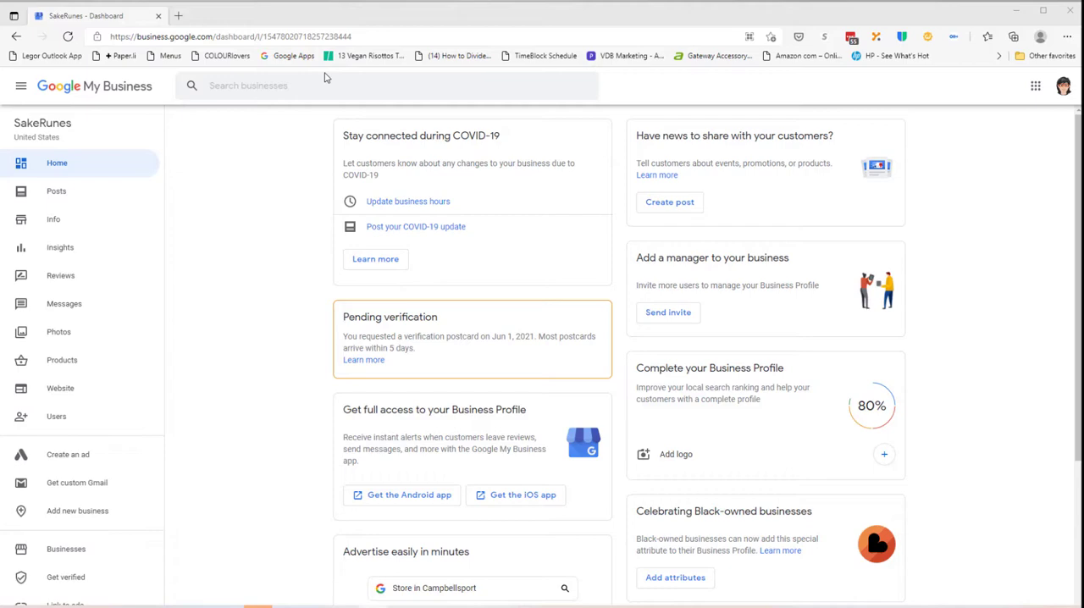
pyautogui.moveTo(326, 77)
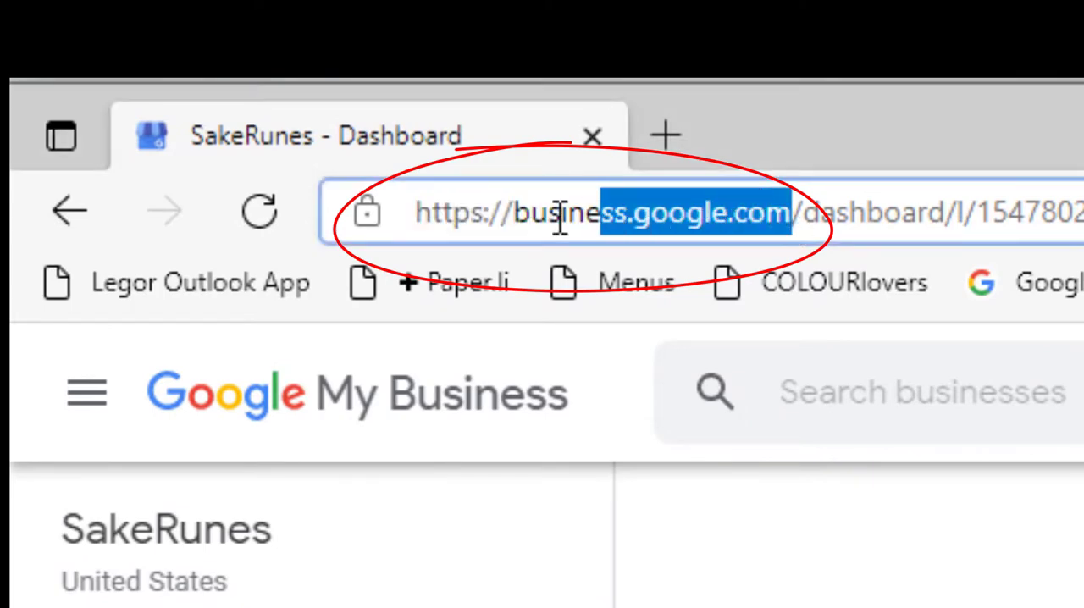
# Step: Select the dashboard's web address, then open the SakeRunes Manage users list from Users
pyautogui.tripleClick(593, 212)
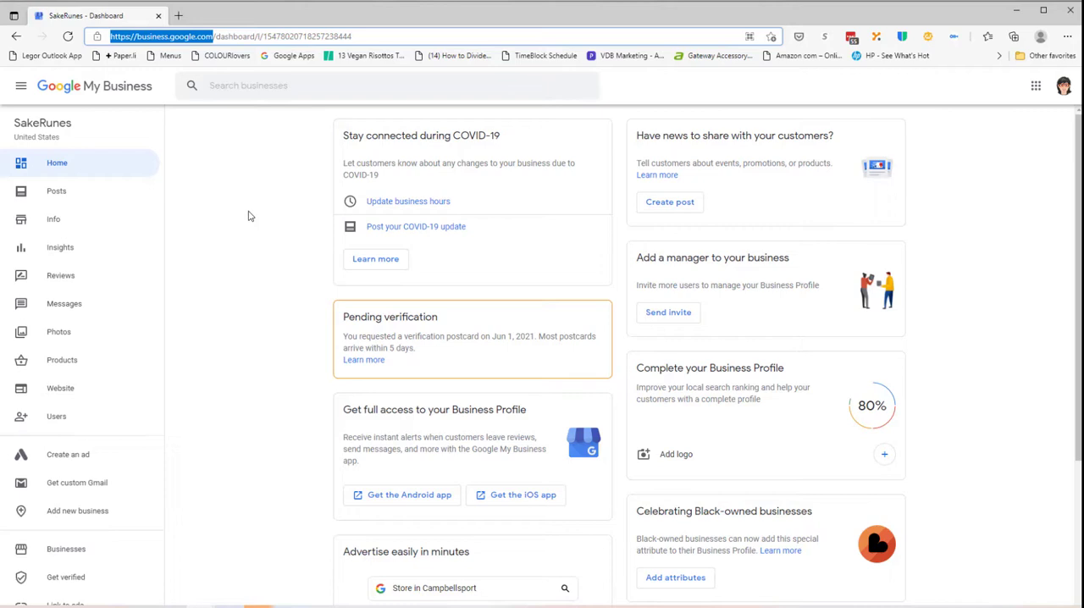
pyautogui.moveTo(251, 220)
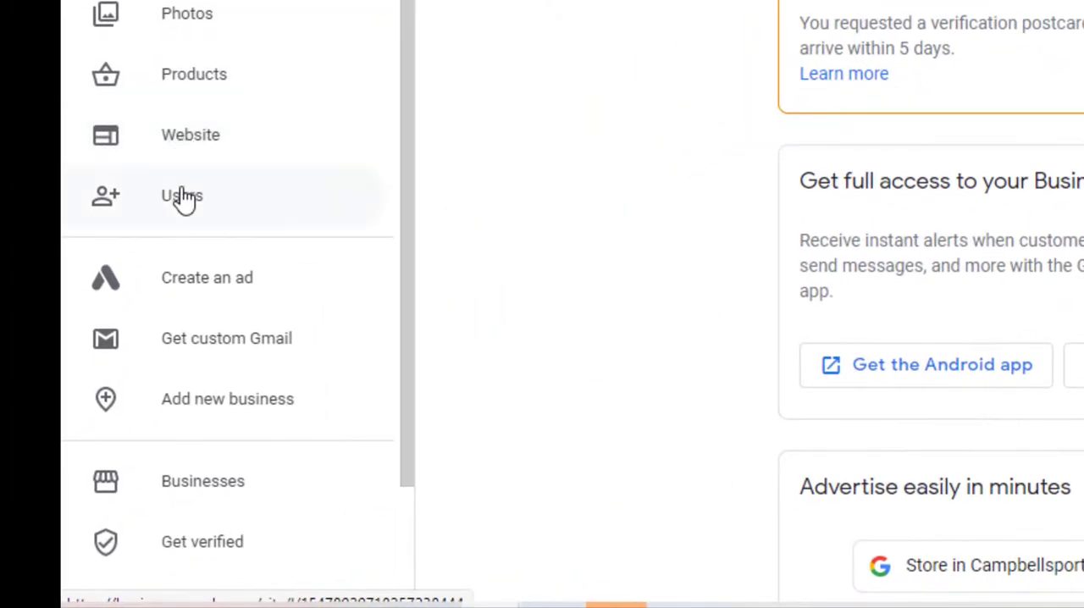
pyautogui.moveTo(181, 203)
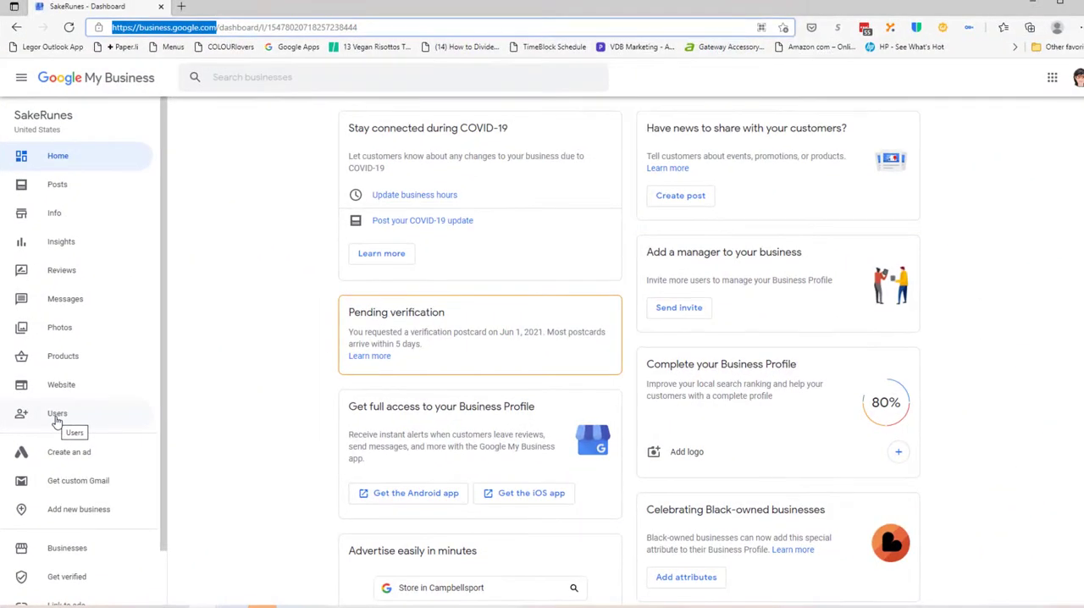
pyautogui.click(57, 413)
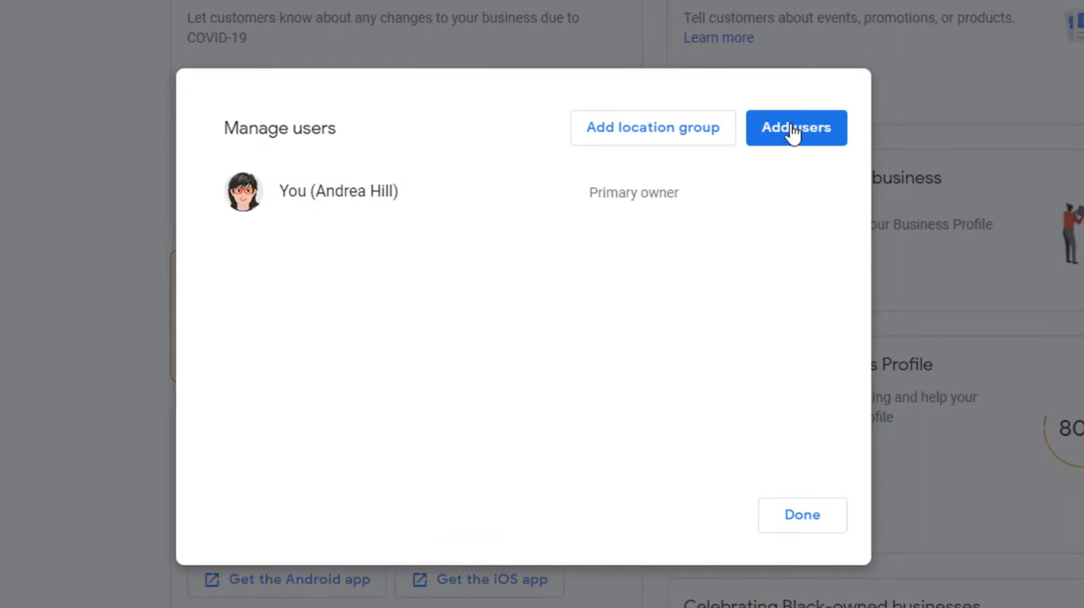
pyautogui.click(795, 127)
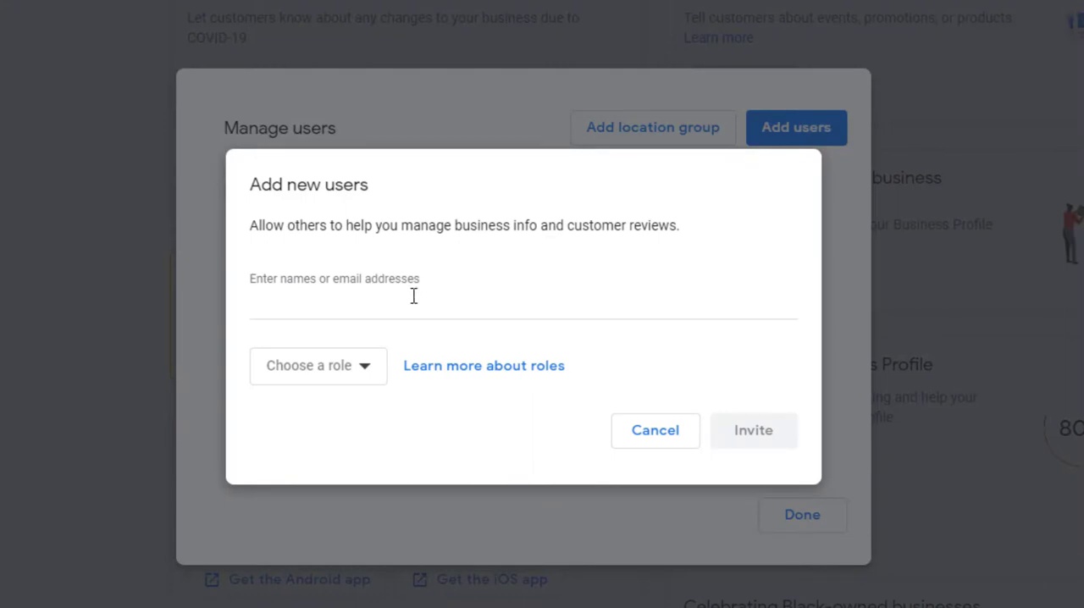
pyautogui.moveTo(265, 299)
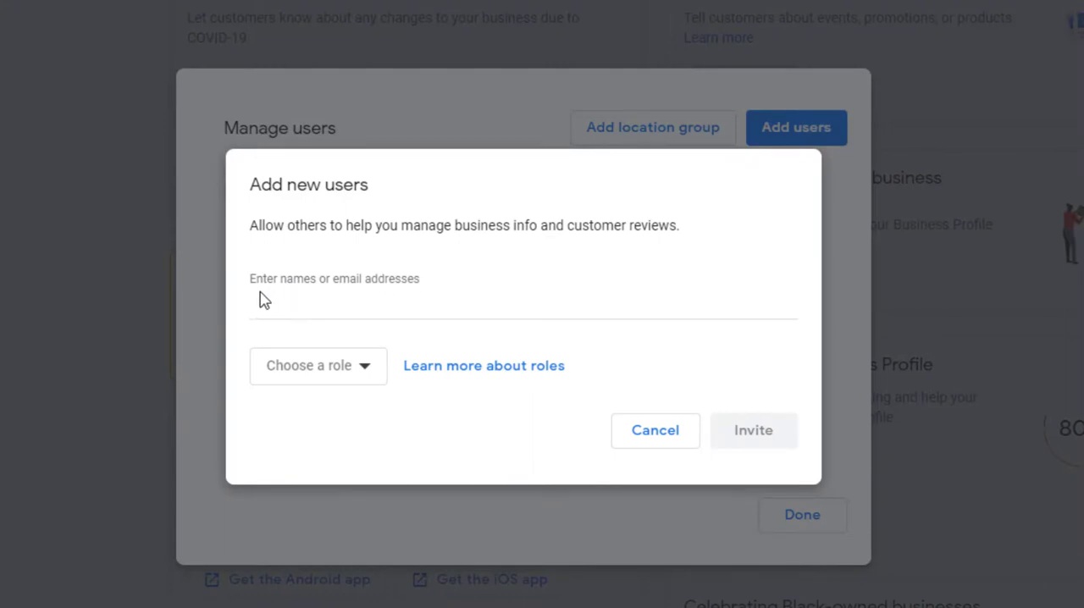
pyautogui.click(271, 305)
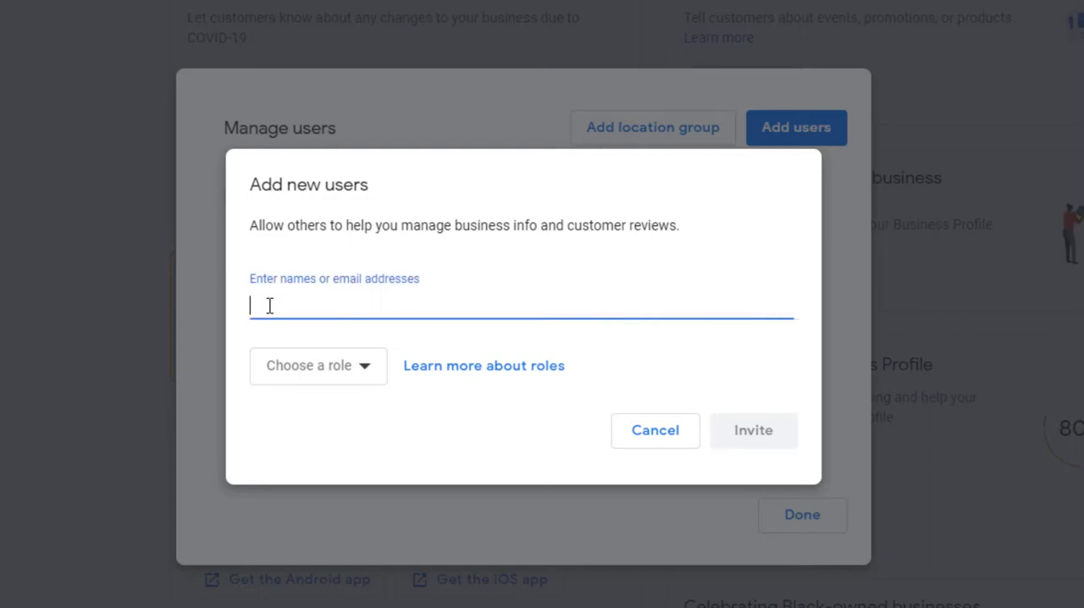
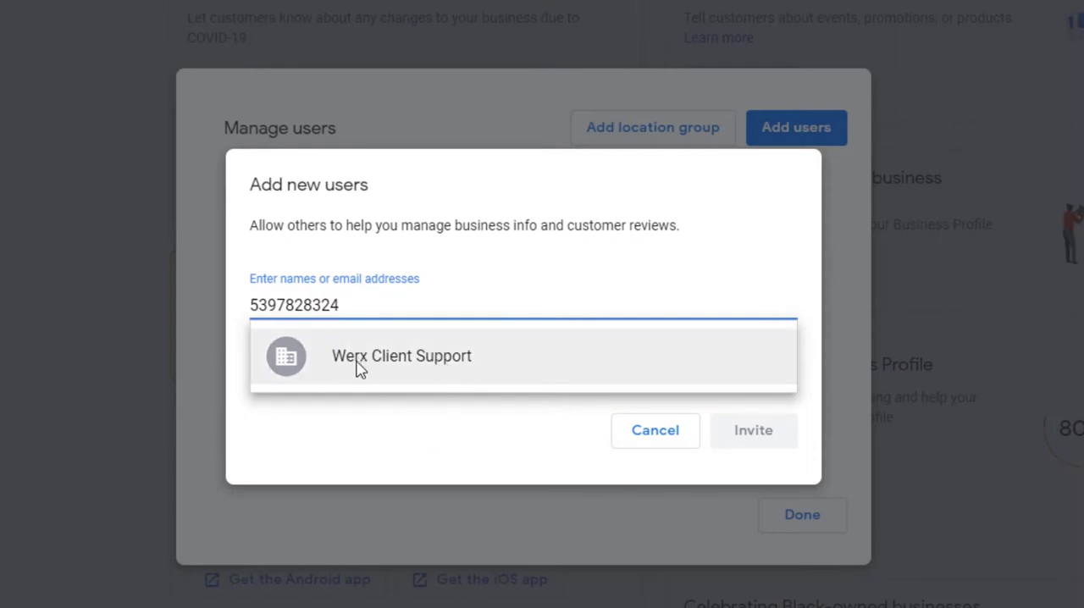
pyautogui.click(400, 356)
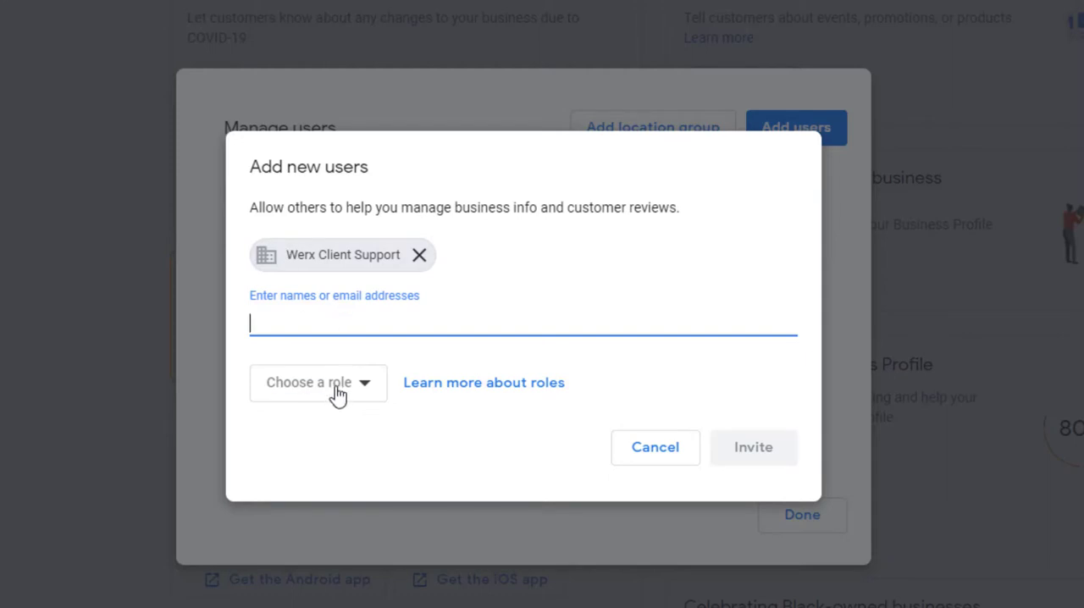
# Step: Give the Werx Client Support invitation the Owner role
pyautogui.click(317, 382)
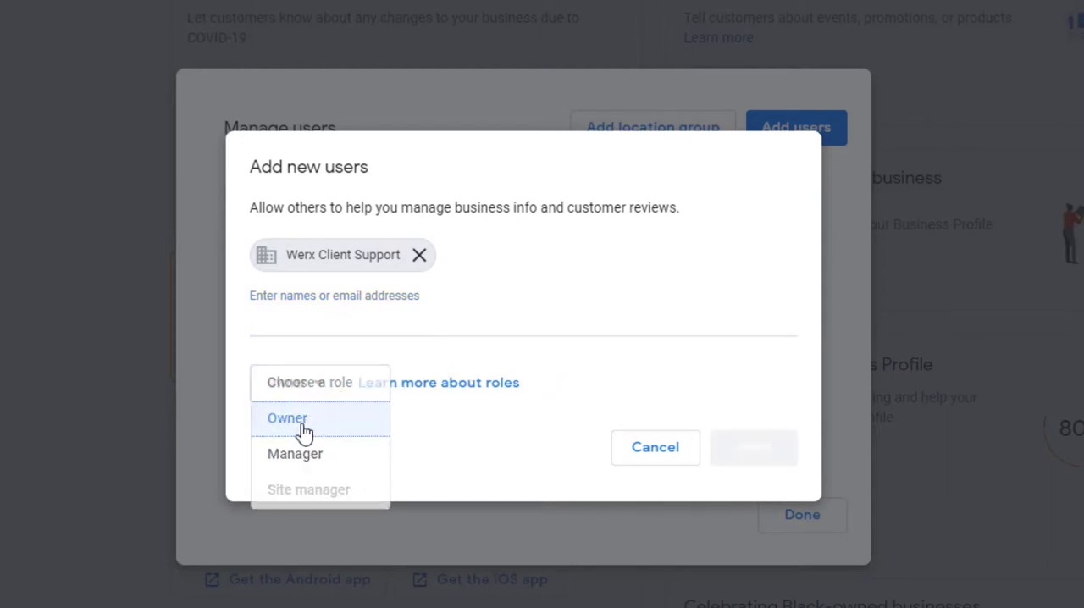
pyautogui.click(288, 418)
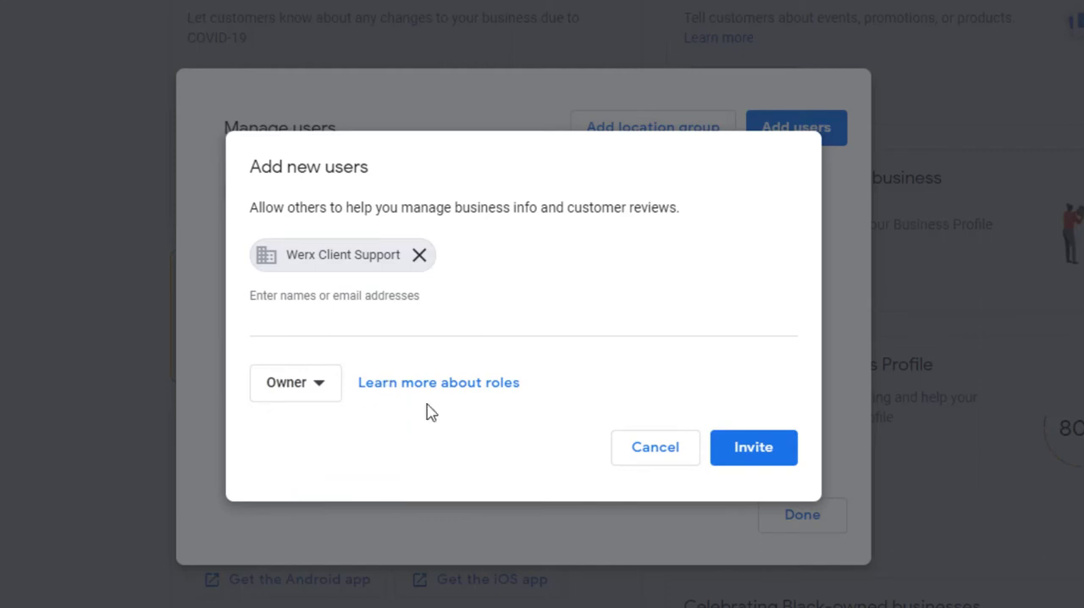
pyautogui.moveTo(404, 396)
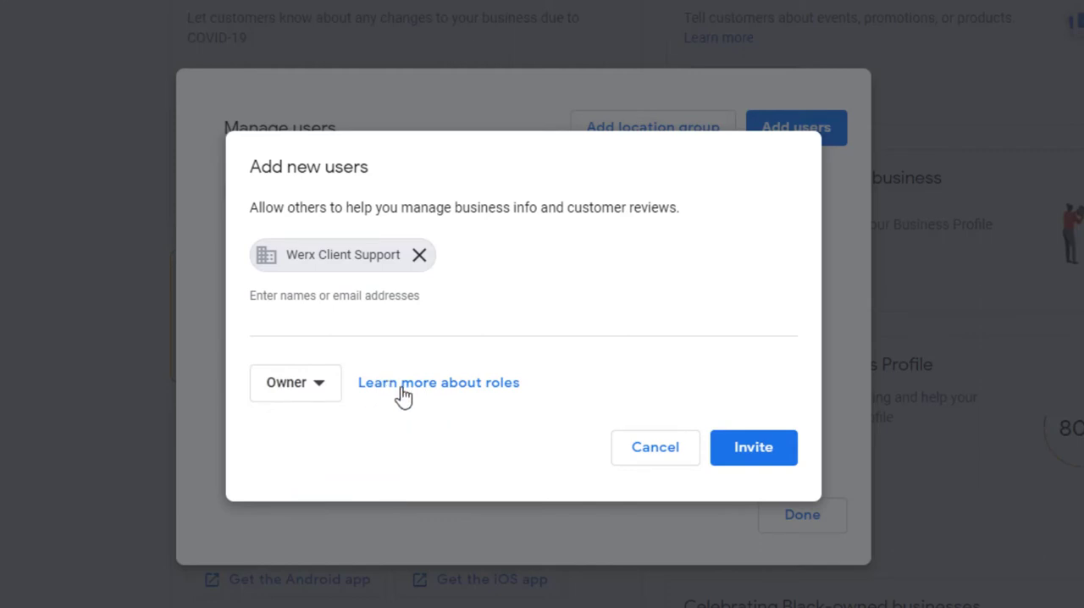
pyautogui.moveTo(408, 408)
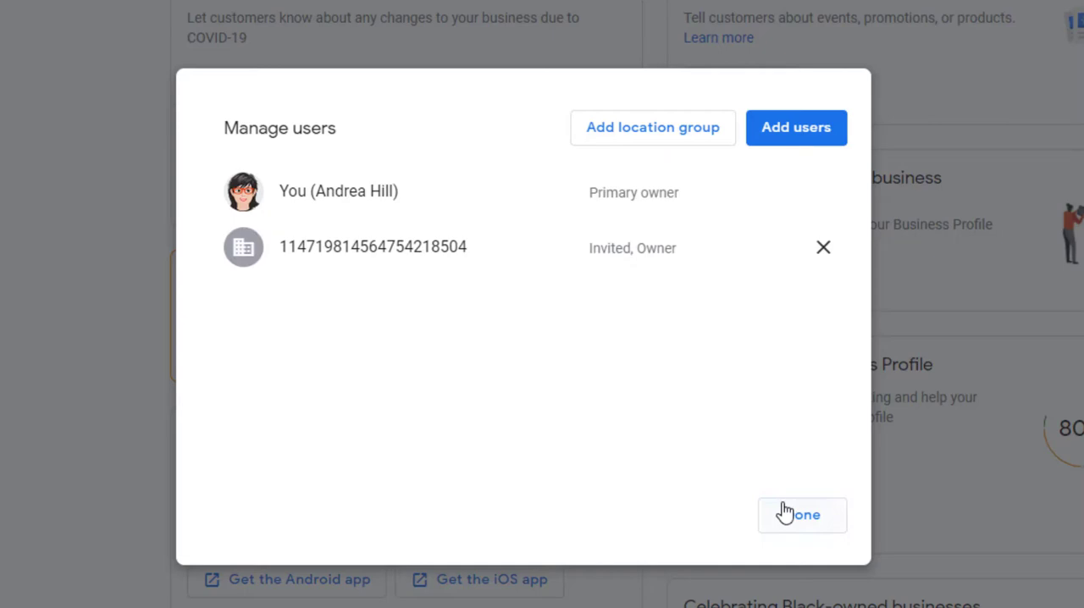
# Step: Close the Manage users dialog with Done to return to the SakeRunes dashboard
pyautogui.click(801, 514)
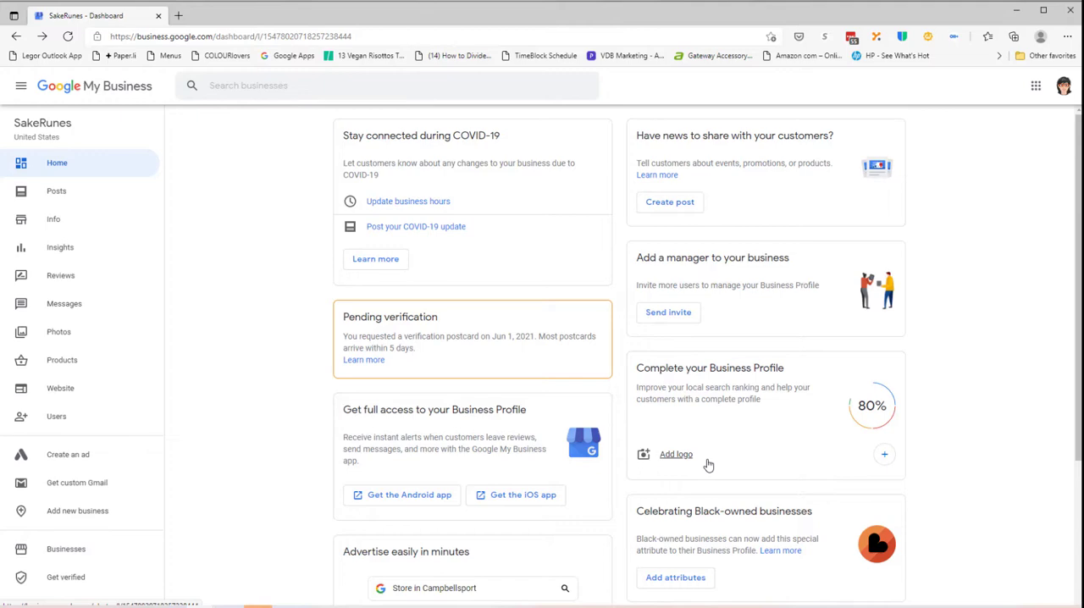
pyautogui.moveTo(351, 6)
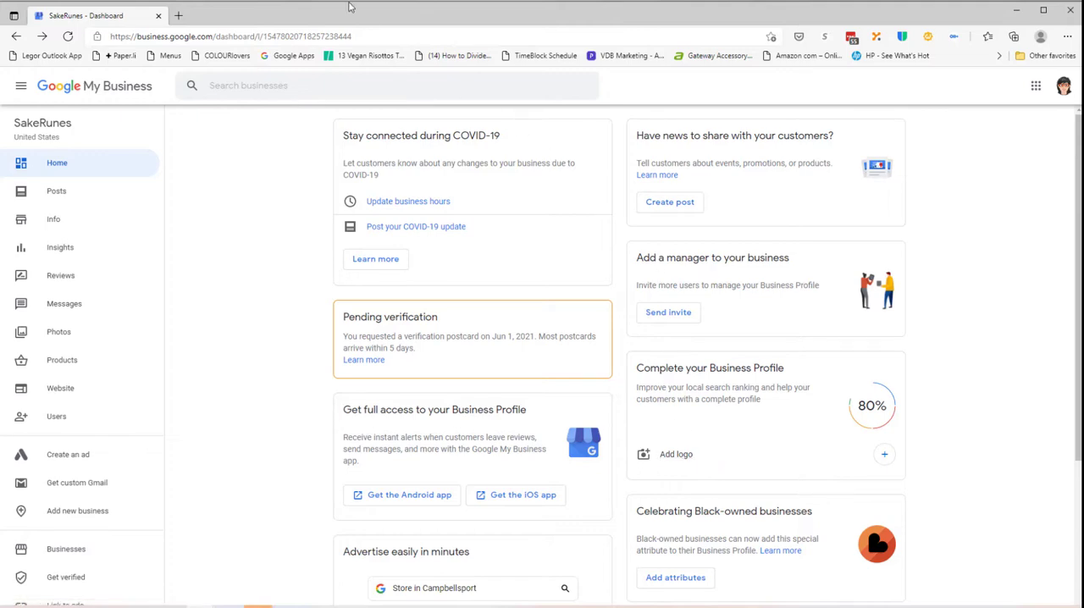